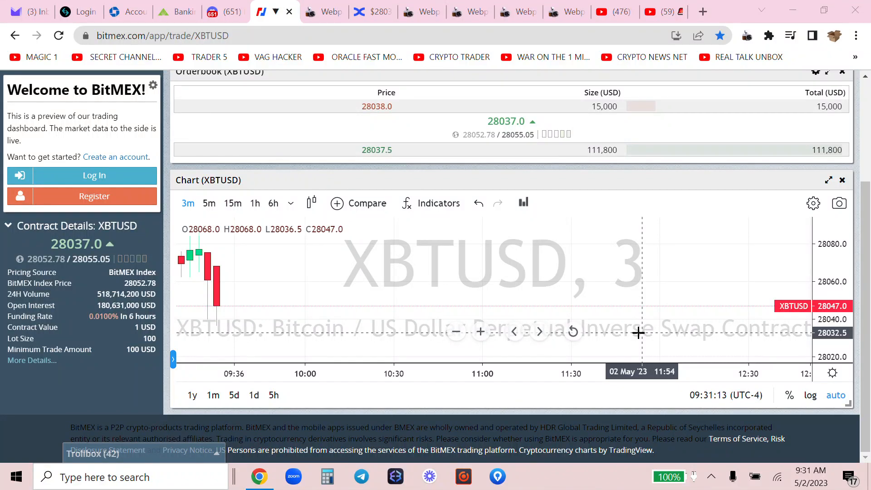
pyautogui.moveTo(382, 302)
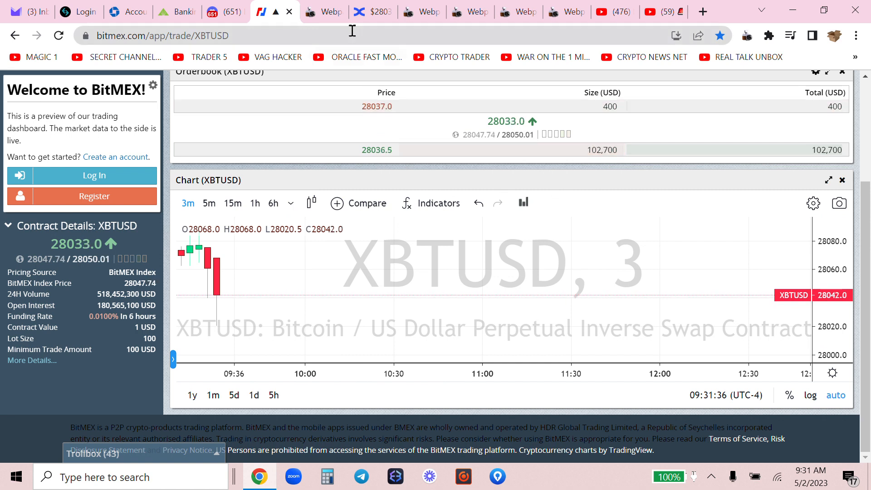
# Switch from the BitMEX XBTUSD chart to the BingX BTC/USDT futures page with the open short
pyautogui.click(372, 11)
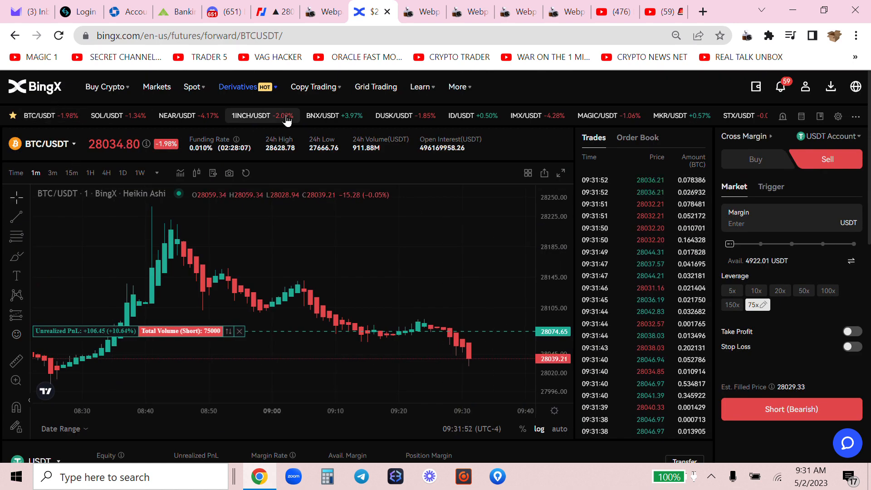
# Check the BitMEX XBTUSD chart again, then bring up the Discord daily-trade-updates channel
pyautogui.click(272, 12)
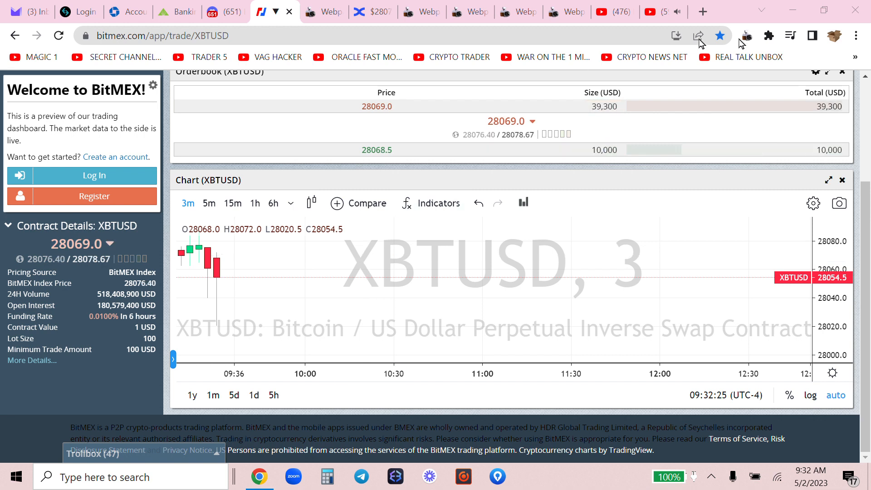
pyautogui.click(747, 35)
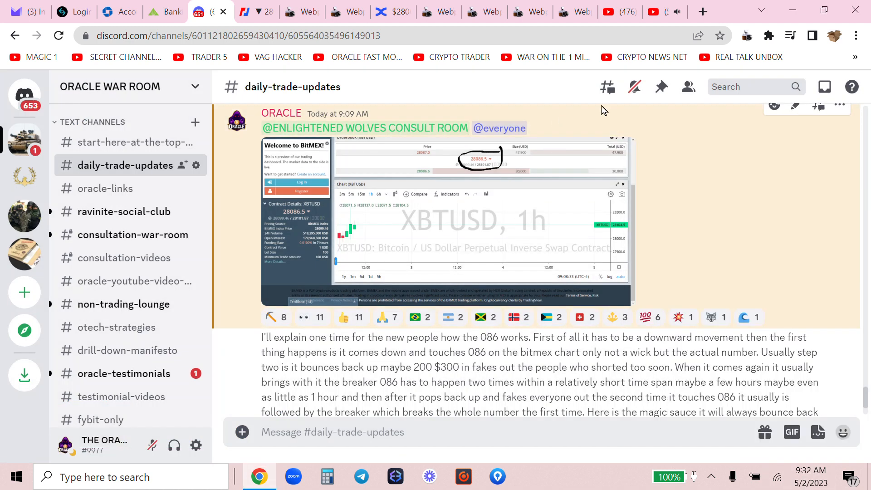
# Read the 086 explanation and follow-up Oracle messages, then return to the BitMEX XBTUSD chart
pyautogui.scroll(-3)
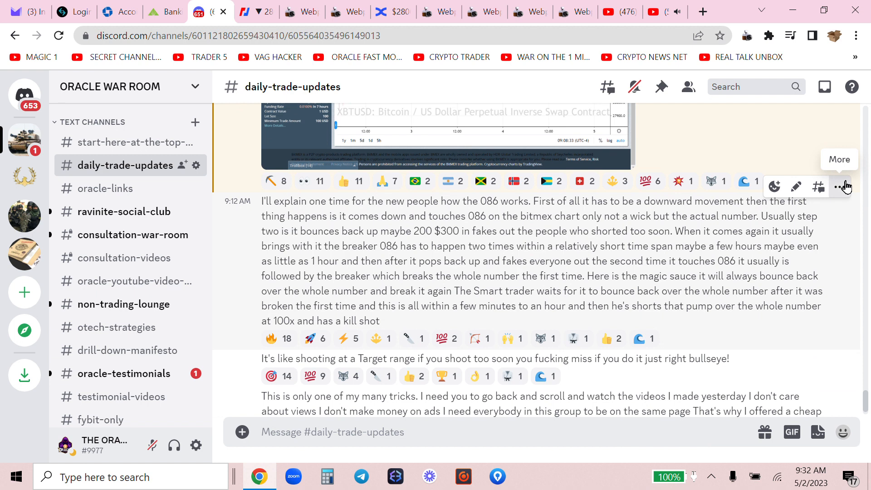
pyautogui.click(844, 186)
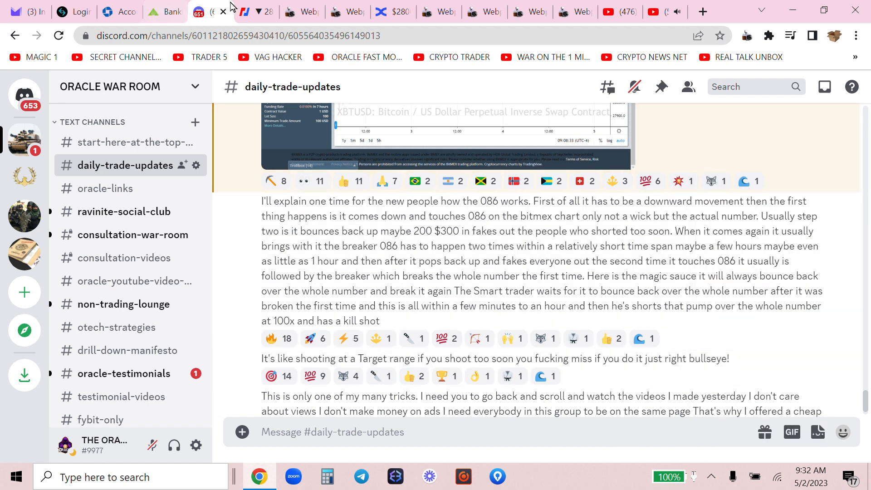
pyautogui.click(254, 11)
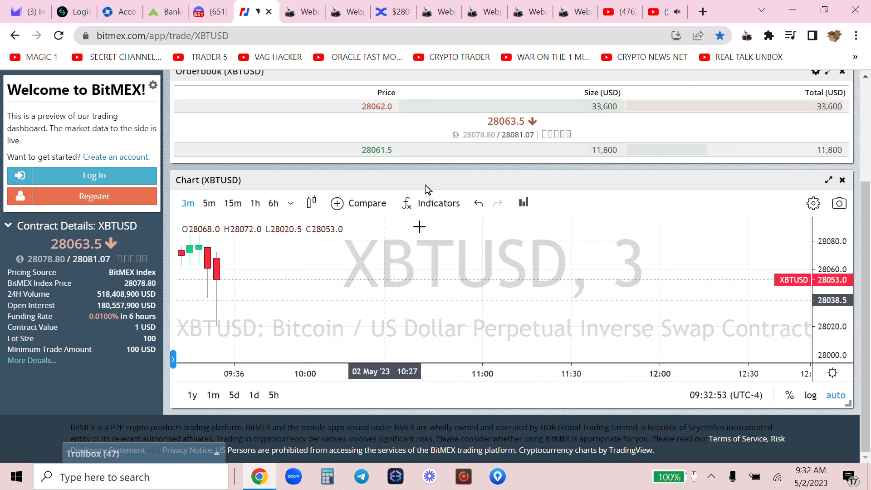
# Review the BingX open shorts and the saved XBTUSD chart screenshot, then return to daily-trade-updates
pyautogui.click(393, 11)
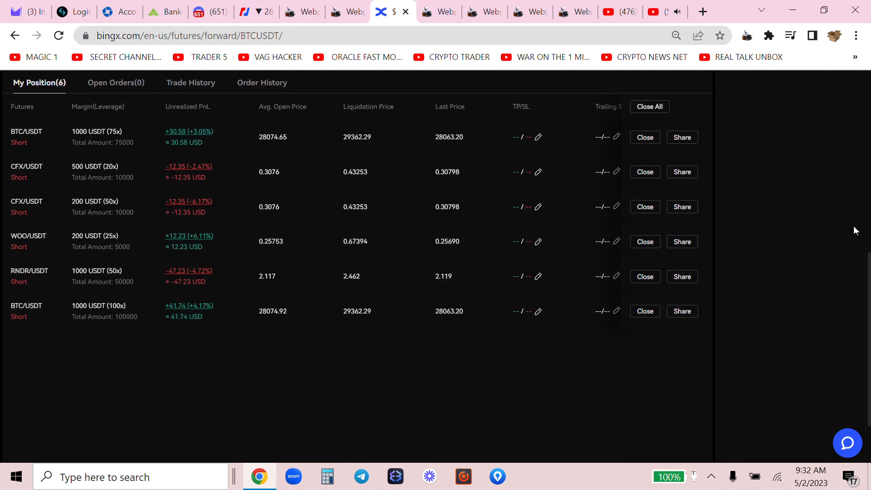
pyautogui.moveTo(222, 248)
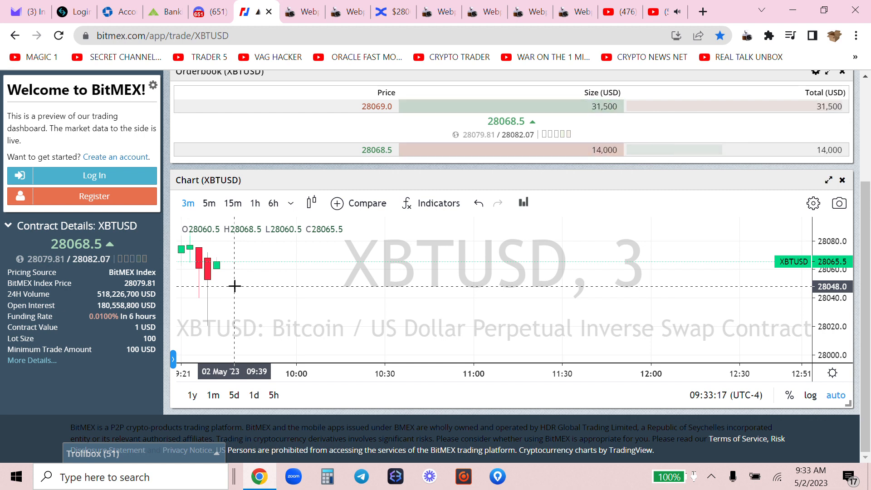
pyautogui.click(345, 11)
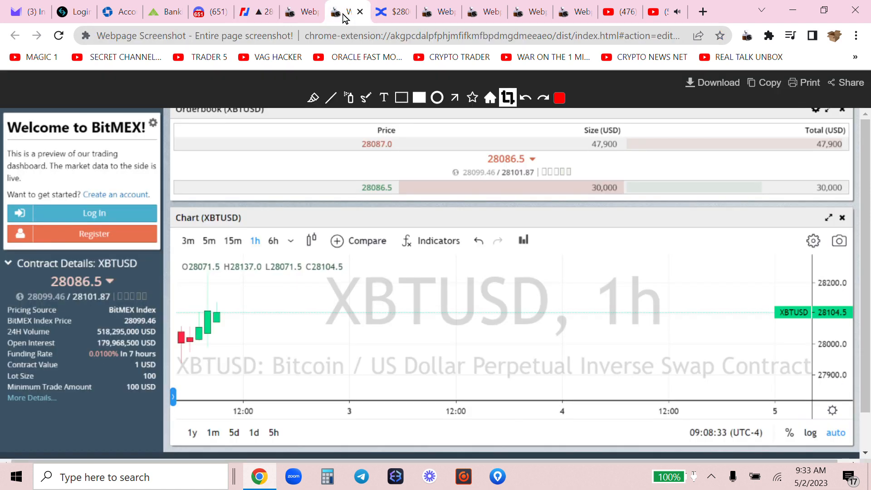
pyautogui.click(254, 11)
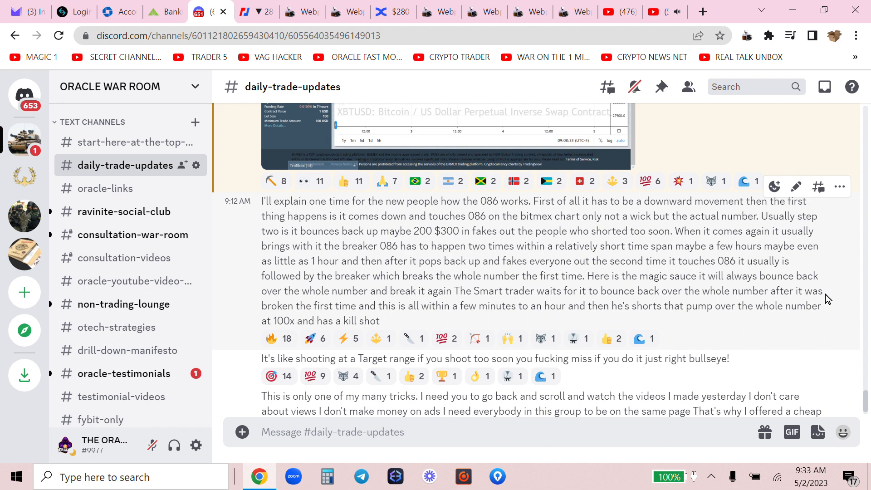
pyautogui.moveTo(785, 327)
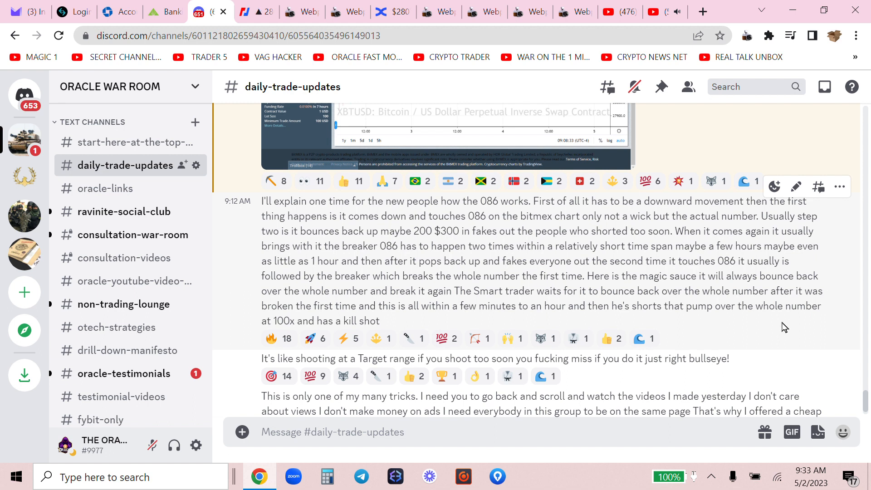
# Scroll through older daily-trade-updates posts with kill-shot screenshots, then return to the BitMEX chart
pyautogui.scroll(-3)
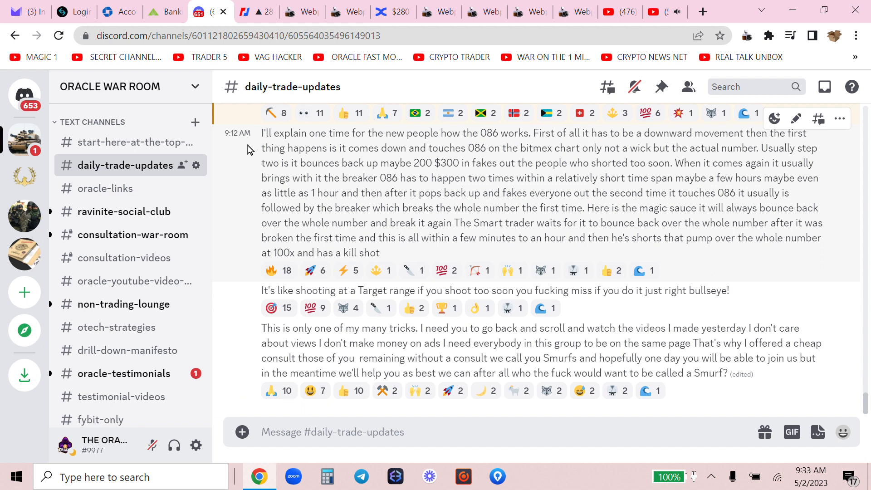
pyautogui.moveTo(473, 275)
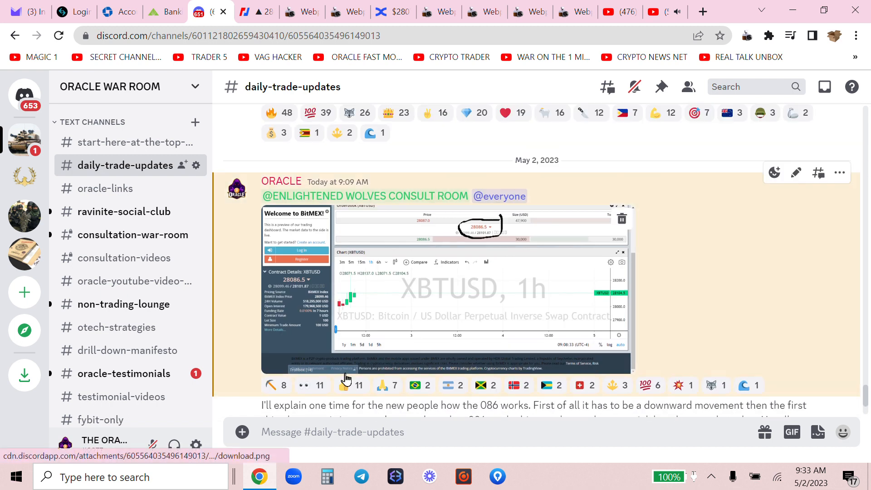
pyautogui.scroll(-3)
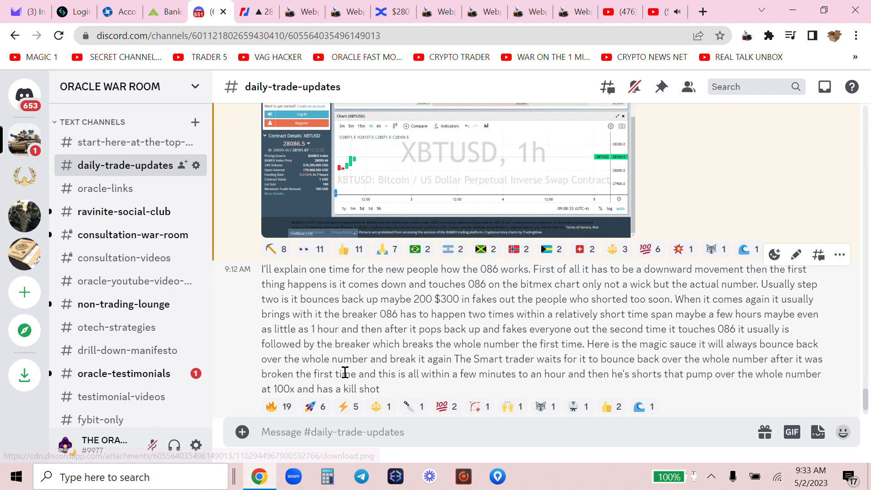
pyautogui.scroll(-3)
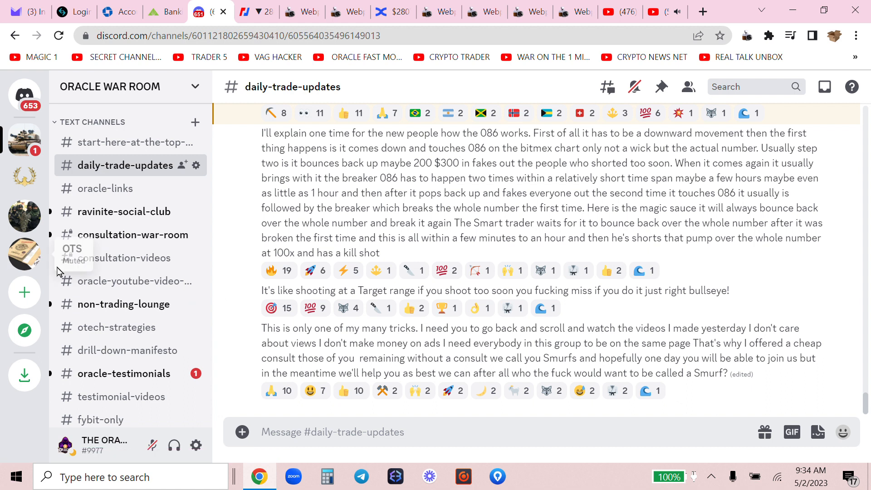
pyautogui.moveTo(126, 235)
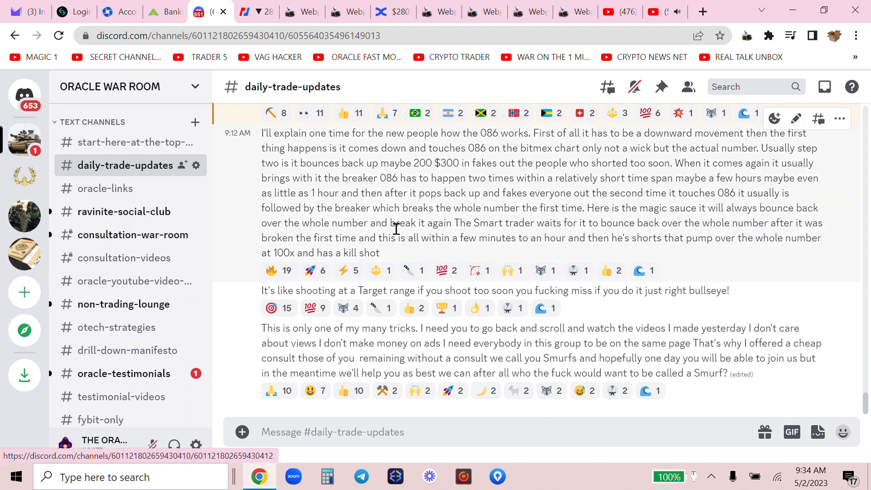
pyautogui.scroll(-3)
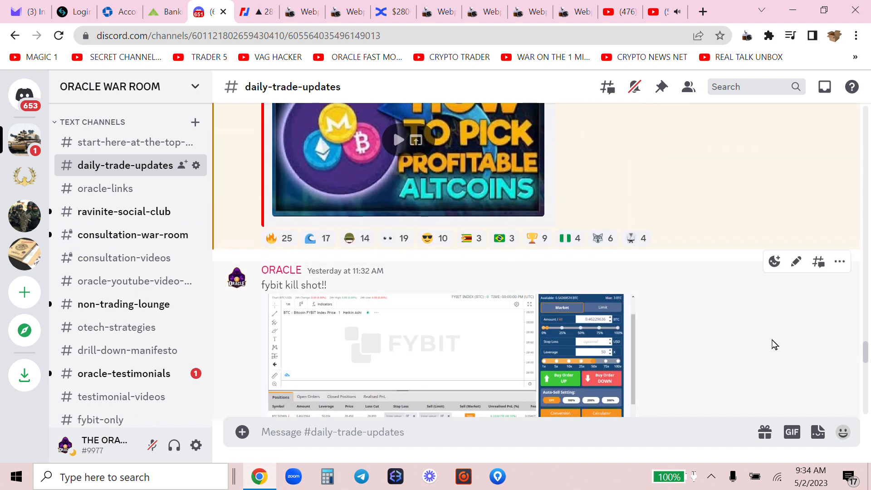
pyautogui.scroll(-3)
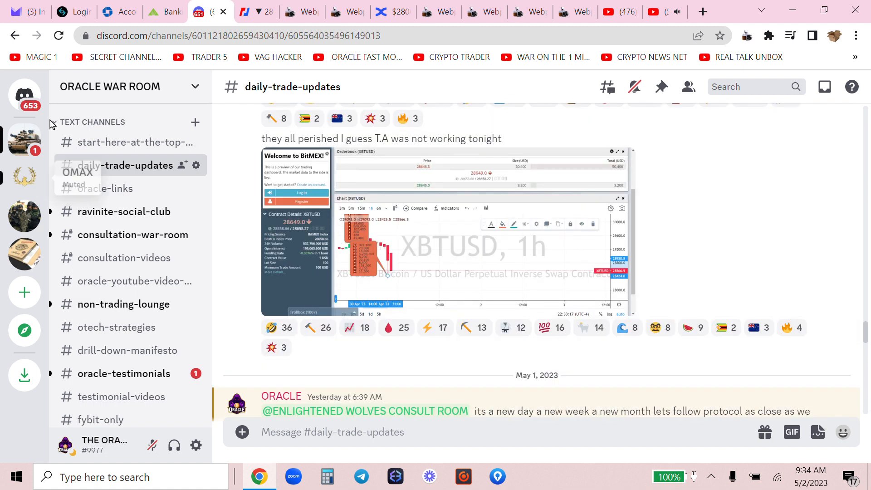
pyautogui.click(254, 11)
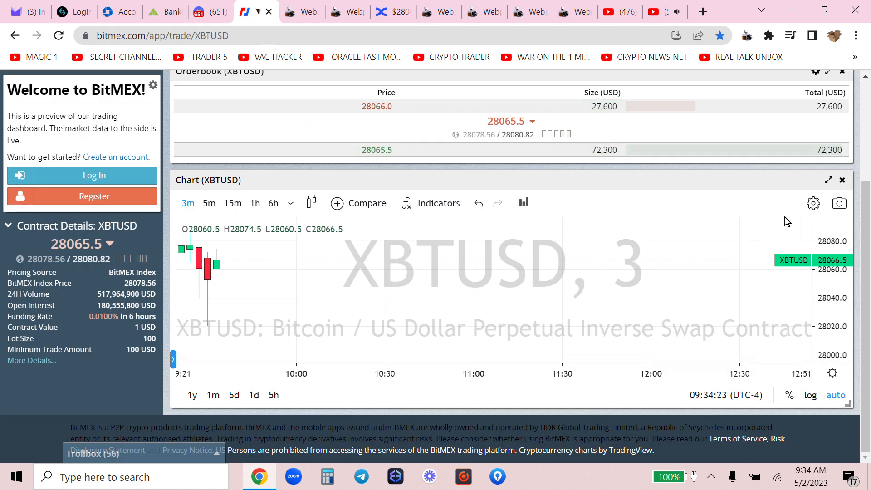
pyautogui.moveTo(243, 279)
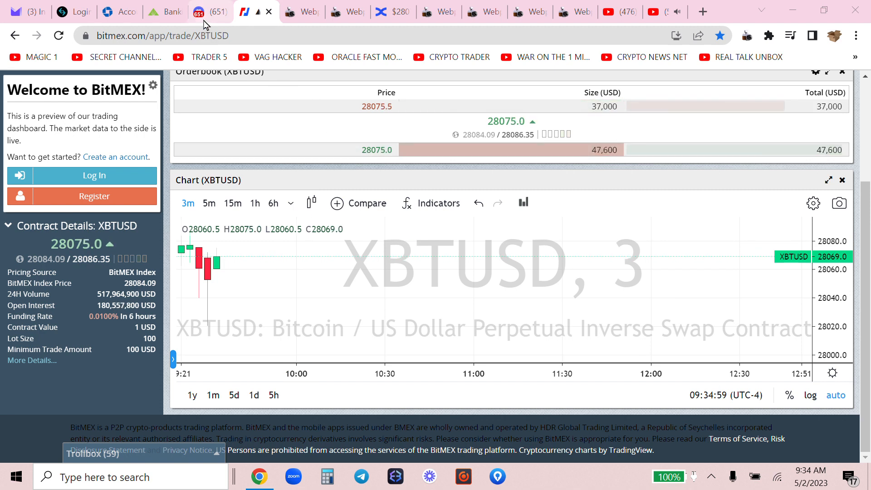
# Go back to the Discord server showing the oracle-testimonials channel
pyautogui.click(201, 11)
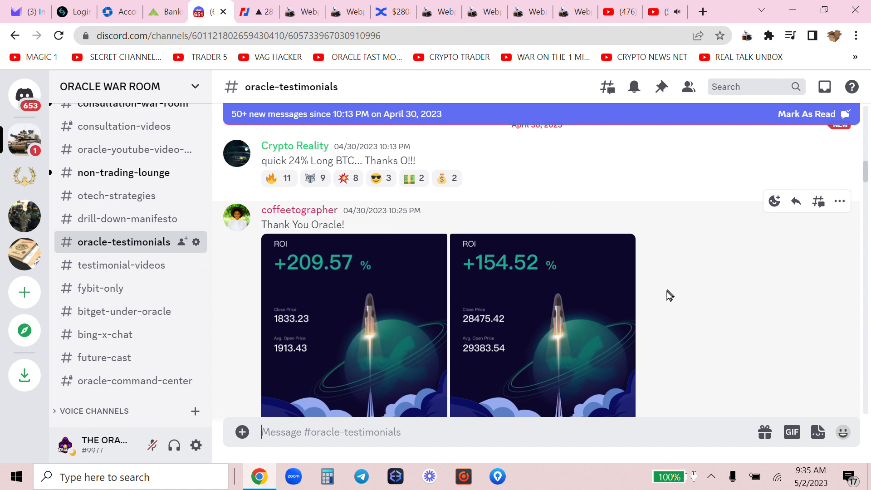
pyautogui.moveTo(659, 301)
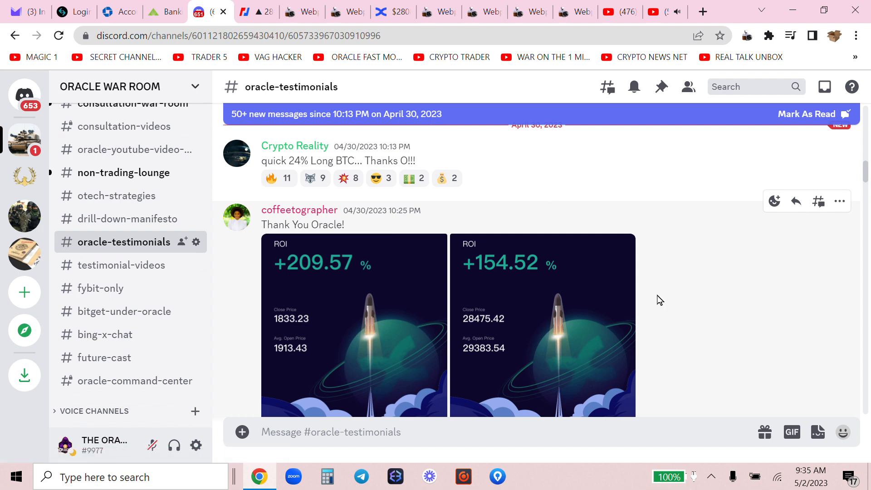
# Browse the RNDR and BTC short ROI testimonial posts, then return to the BingX BTC/USDT futures page
pyautogui.scroll(-3)
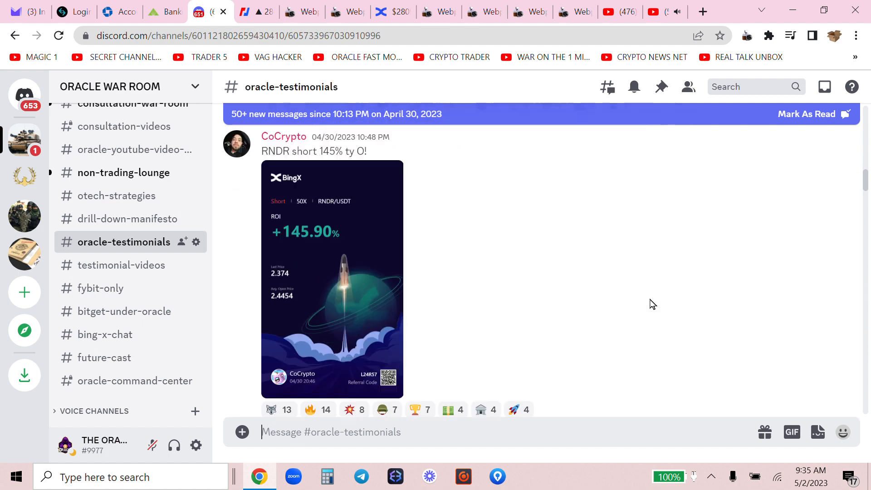
pyautogui.scroll(-3)
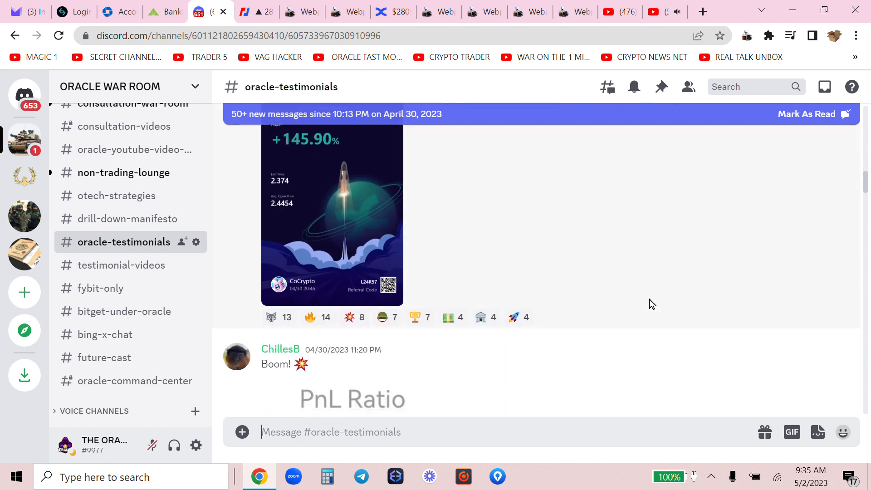
pyautogui.scroll(-3)
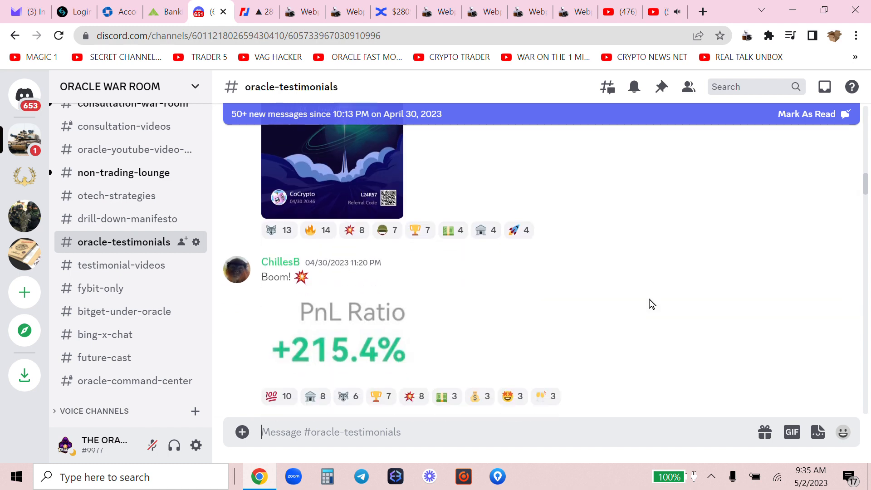
pyautogui.scroll(-3)
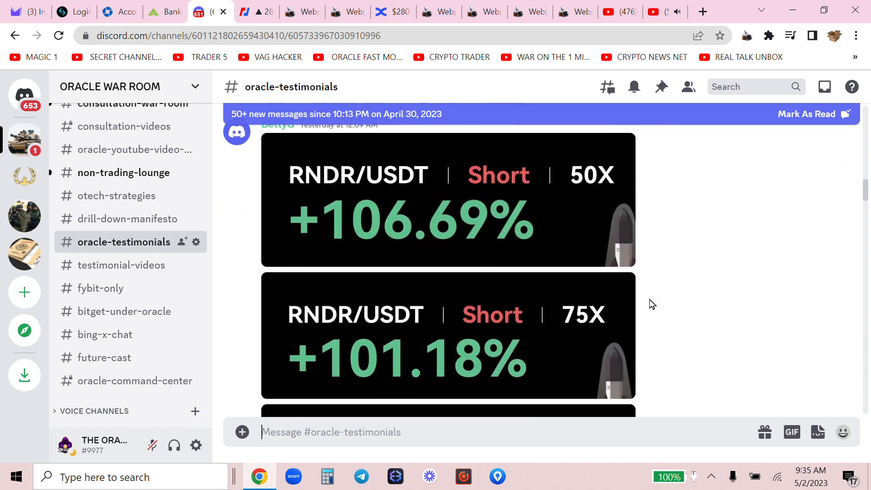
pyautogui.scroll(-3)
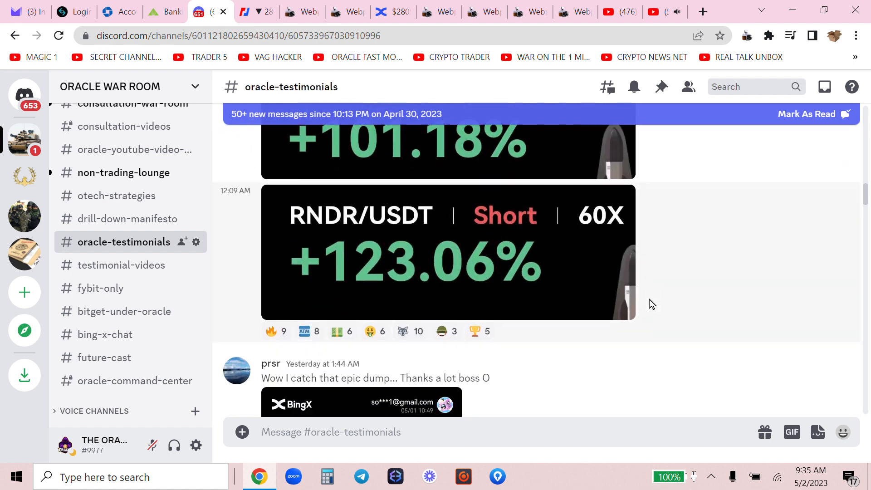
pyautogui.scroll(-3)
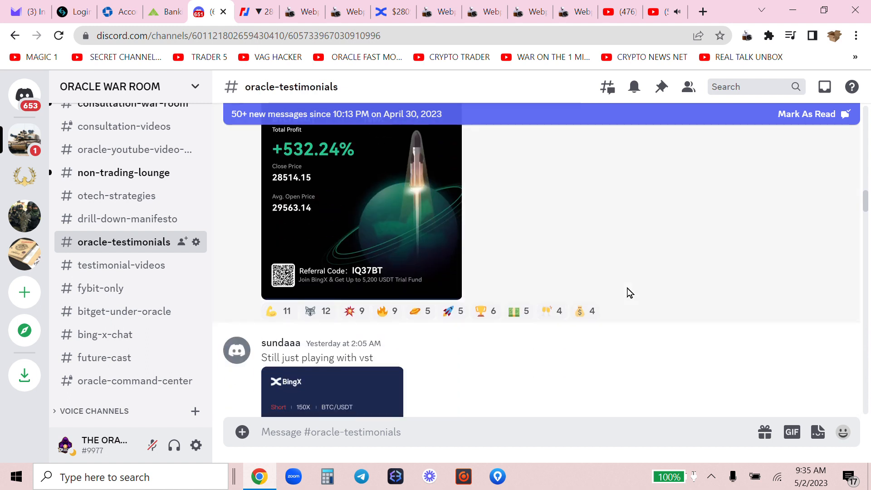
pyautogui.moveTo(582, 236)
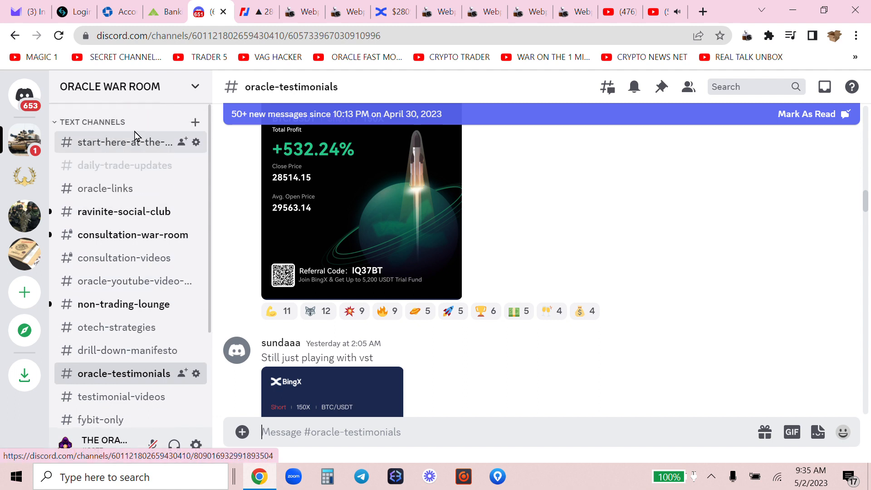
pyautogui.click(106, 188)
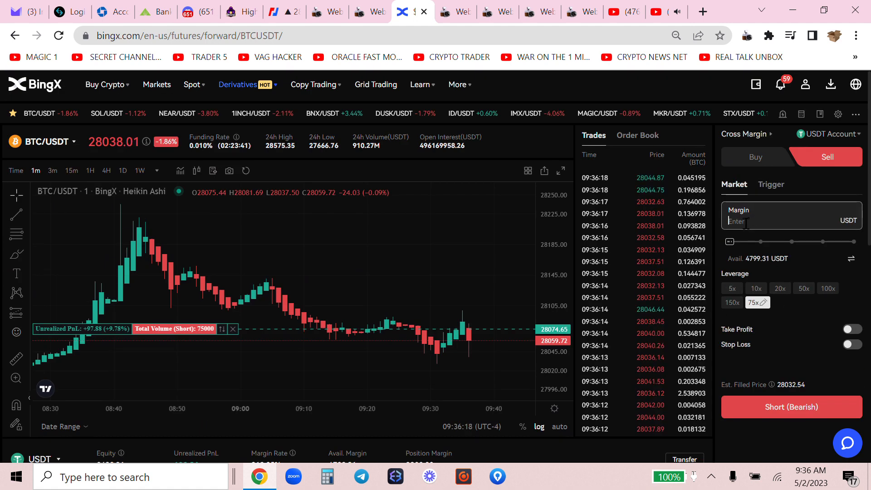
# Open a new BTC/USDT short with 1000 USDT margin at 100x leverage and check My Position
pyautogui.write('1000')
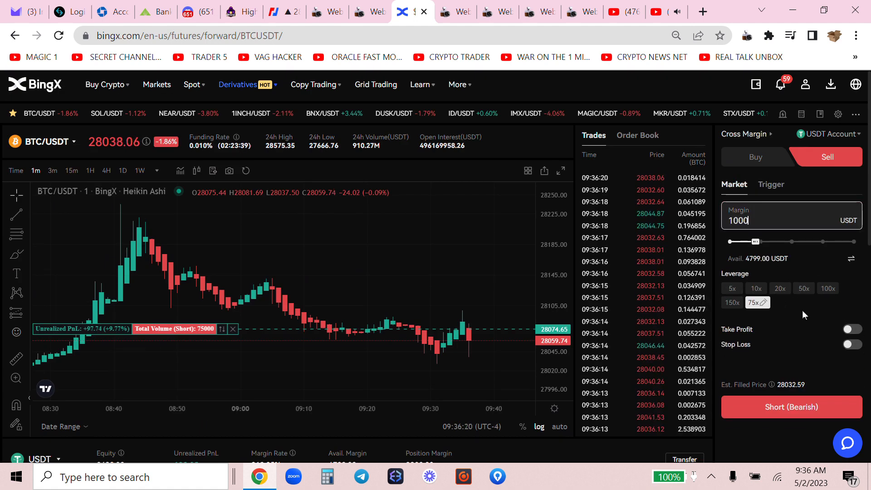
pyautogui.scroll(-3)
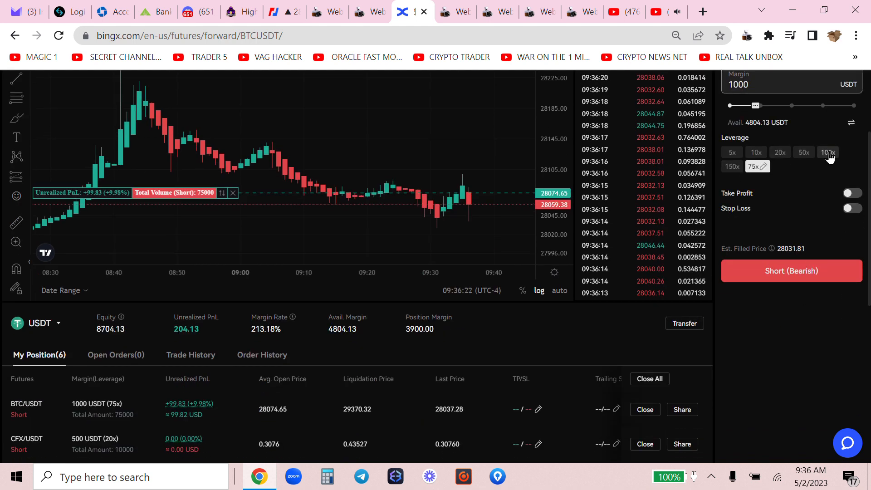
pyautogui.click(828, 152)
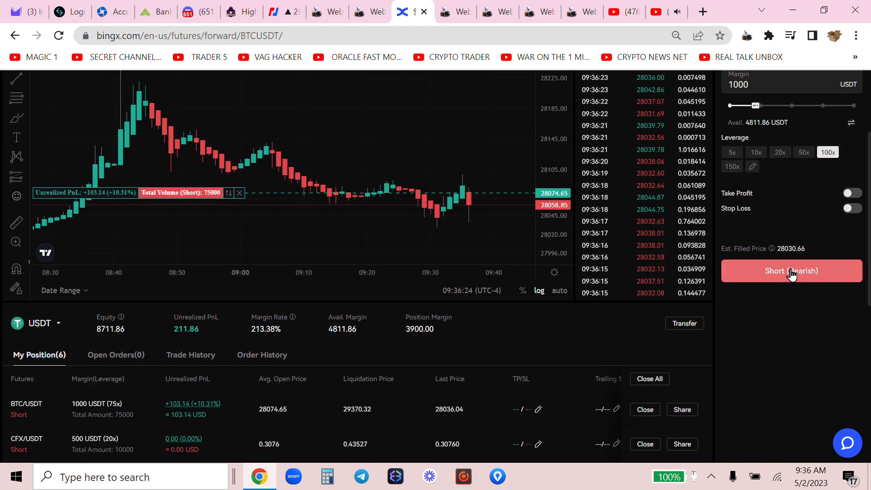
pyautogui.click(791, 270)
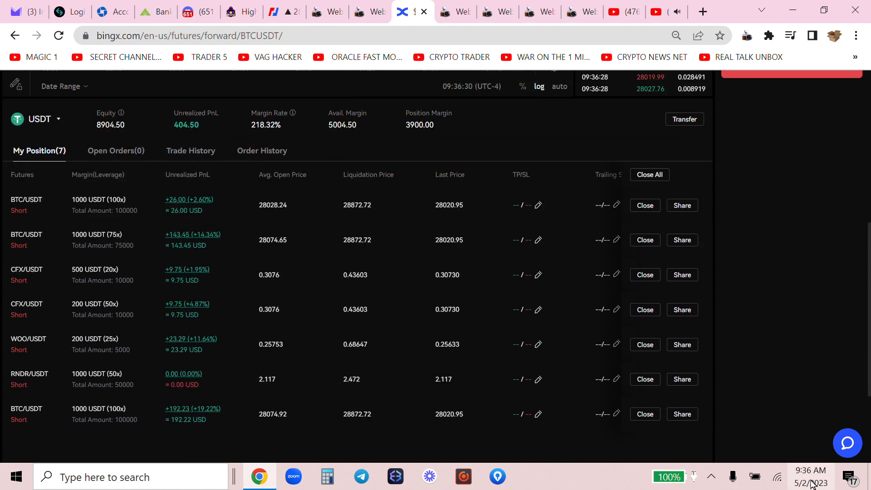
pyautogui.click(810, 479)
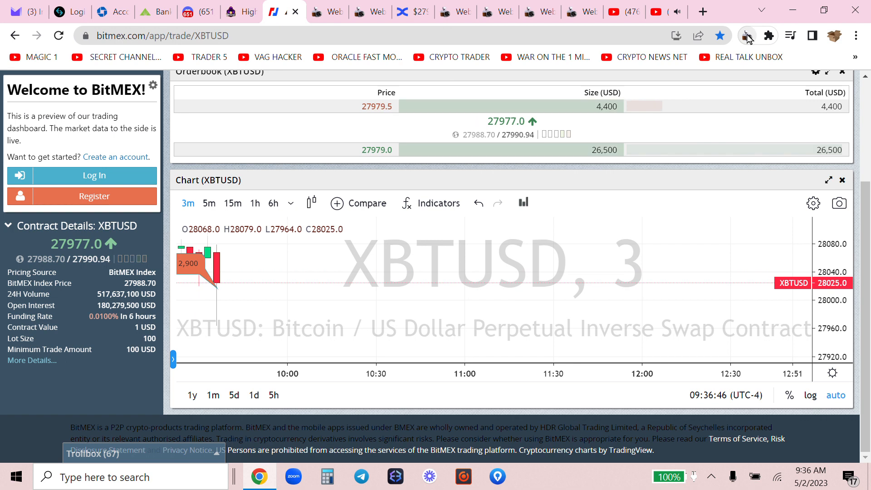
# Close all seven BingX short positions at once with Close All and confirm the closing results
pyautogui.click(748, 35)
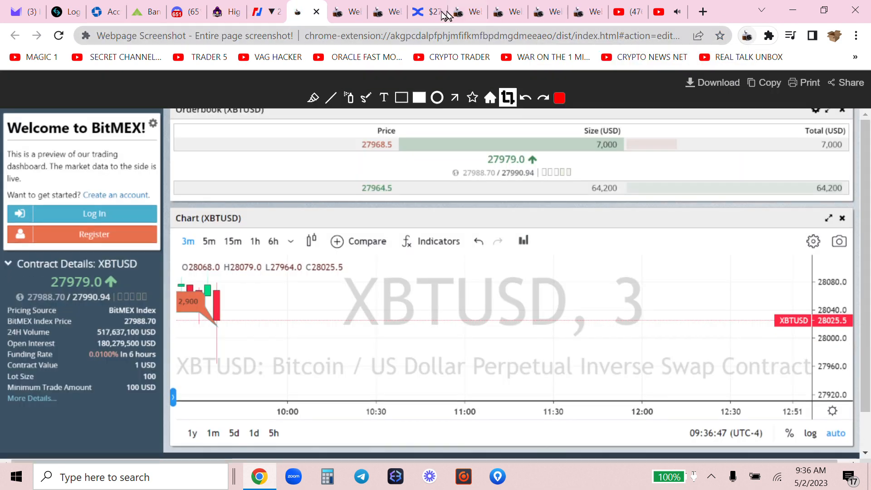
pyautogui.click(427, 11)
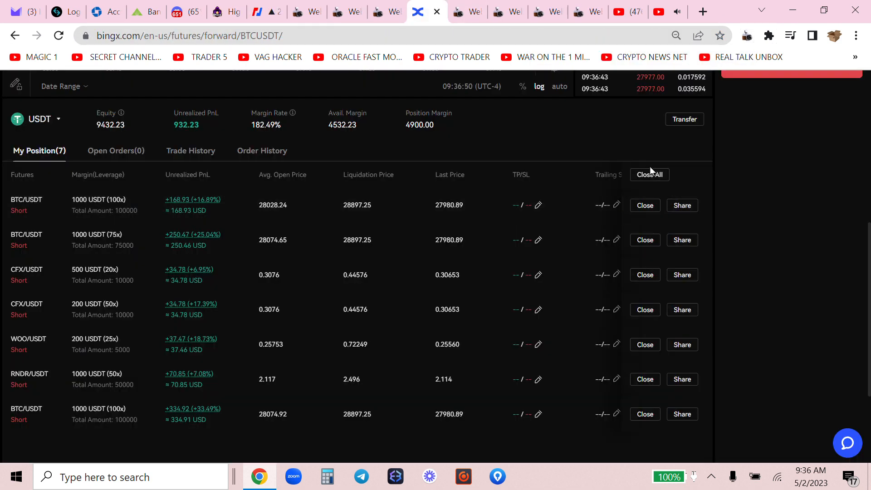
pyautogui.click(649, 175)
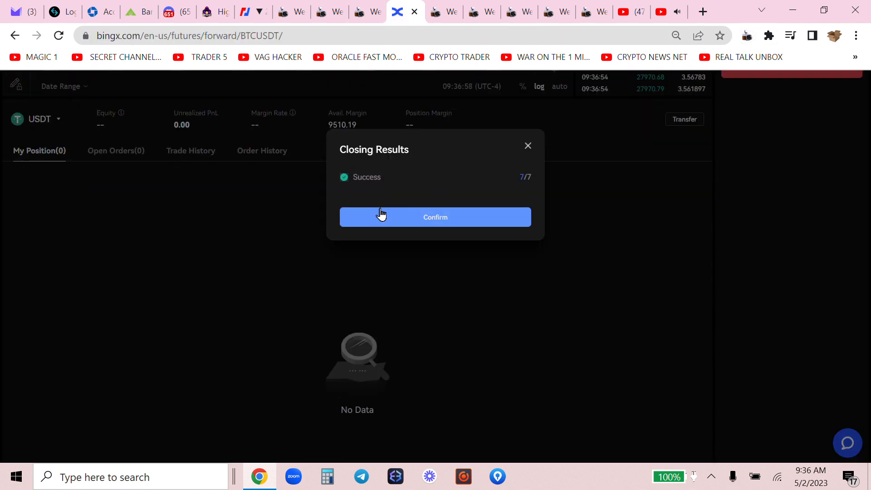
pyautogui.click(435, 217)
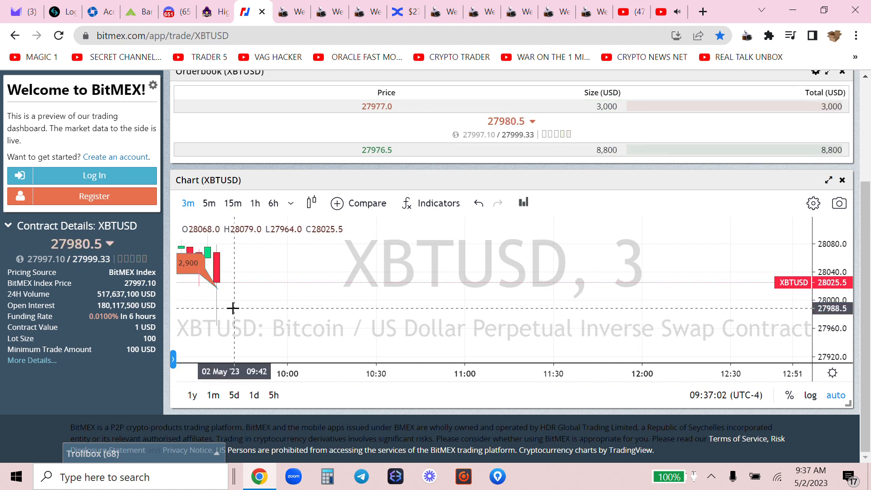
# Capture the BitMEX XBTUSD page with Webpage Screenshot and save it to the Desktop as download (1).png
pyautogui.click(747, 36)
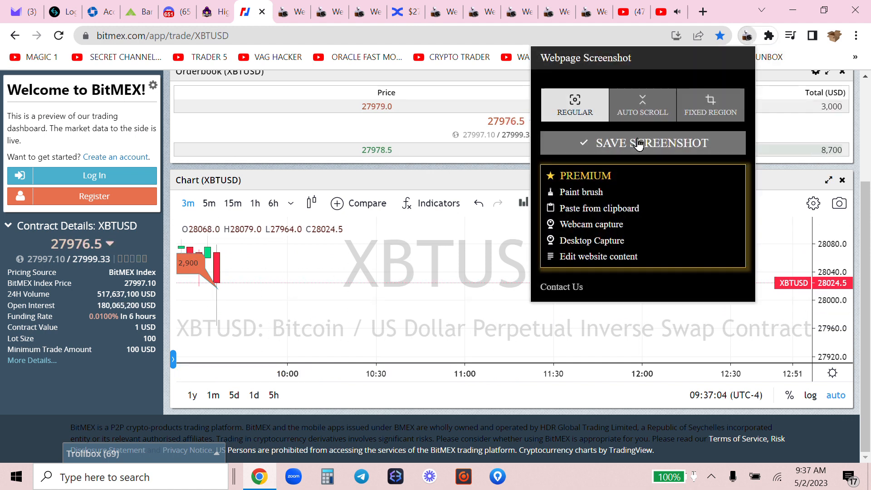
pyautogui.click(643, 143)
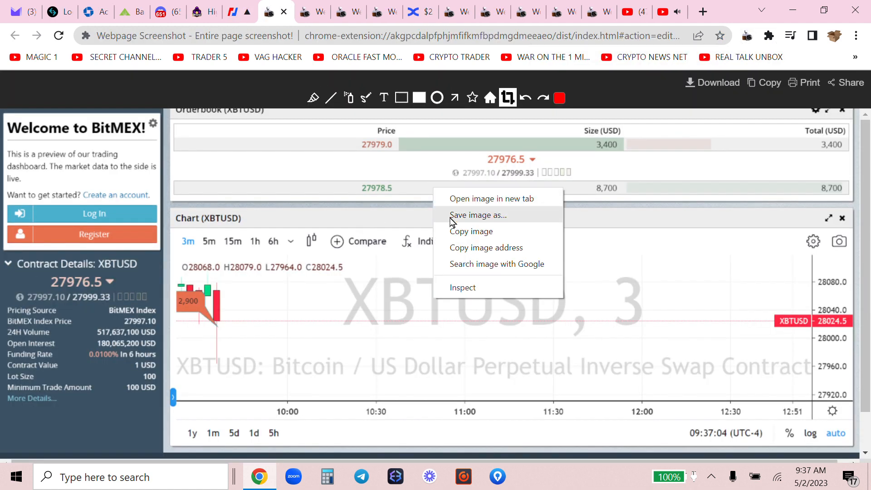
pyautogui.click(477, 215)
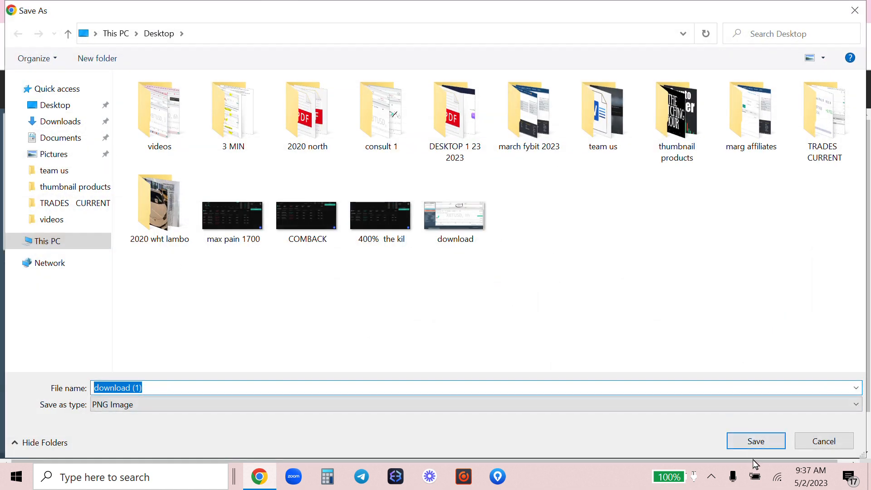
pyautogui.click(755, 441)
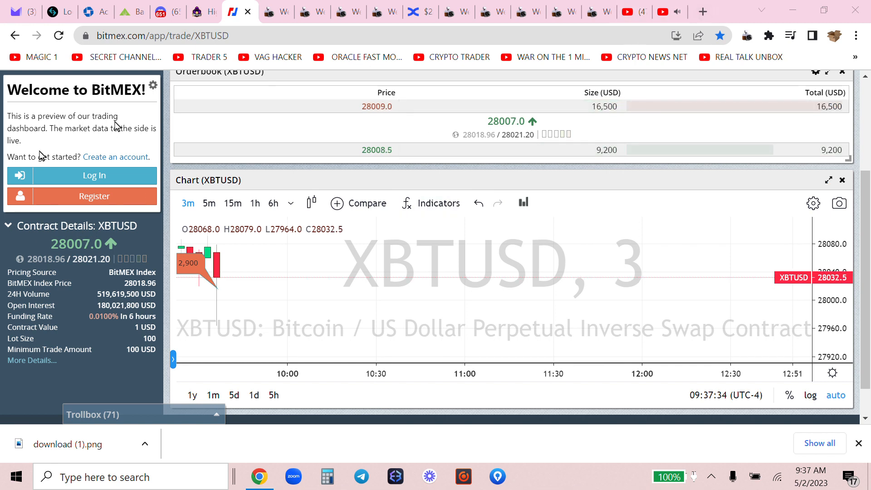
# Switch to the BingX homepage and dismiss its promotional popup
pyautogui.click(414, 11)
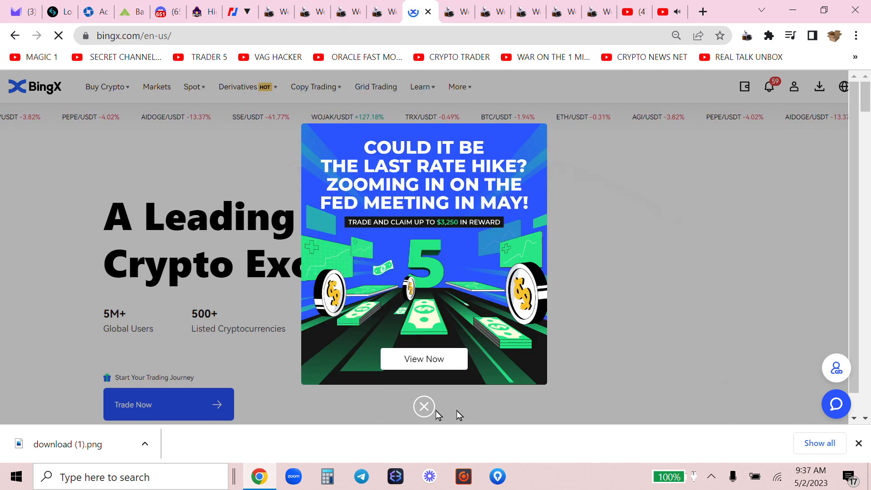
pyautogui.click(424, 407)
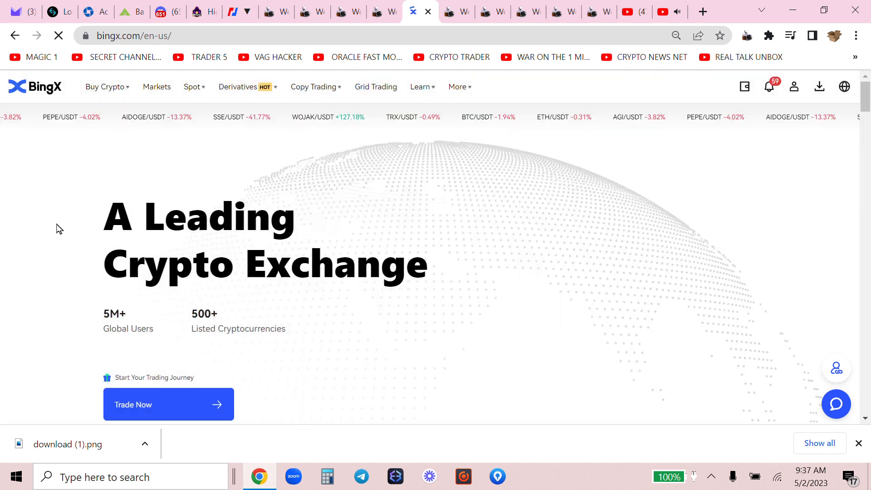